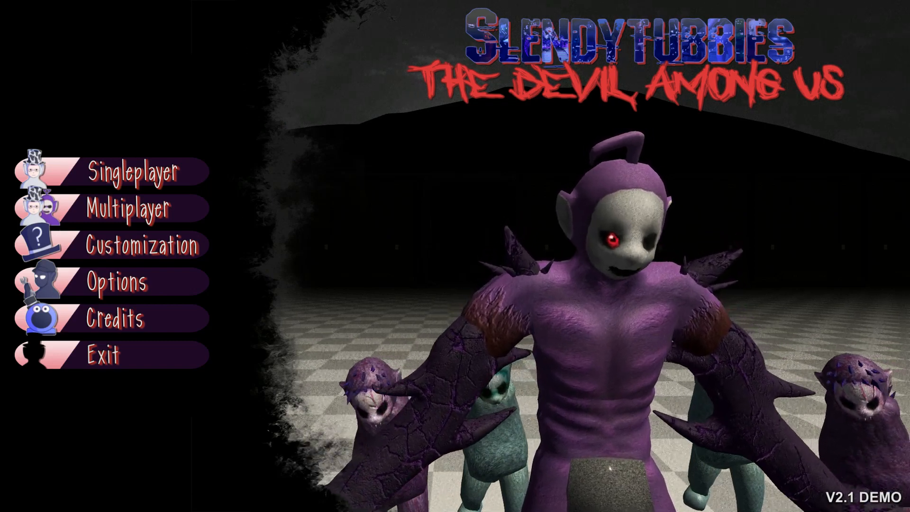
- Open singleplayer map selection and set the Main Land Aftermath daytime to Day
{"action": "left_click", "coordinate": [127, 171]}
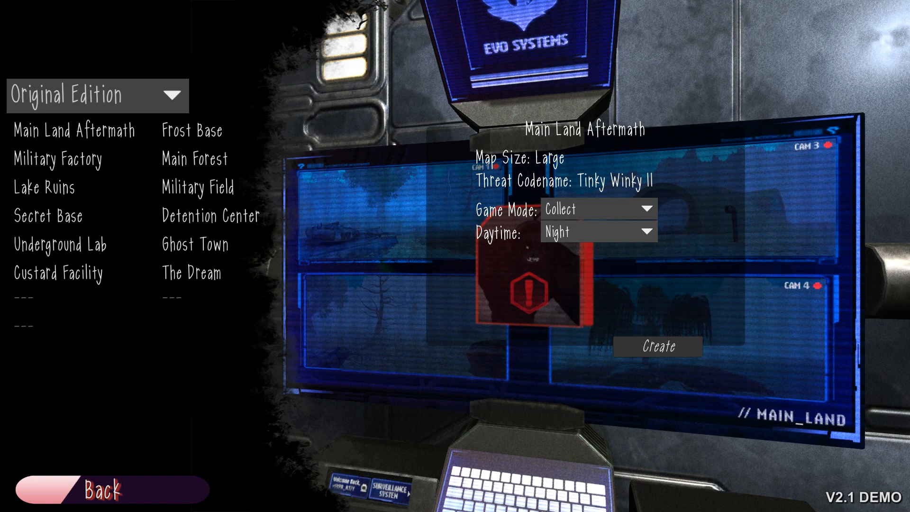
{"action": "left_click", "coordinate": [596, 232]}
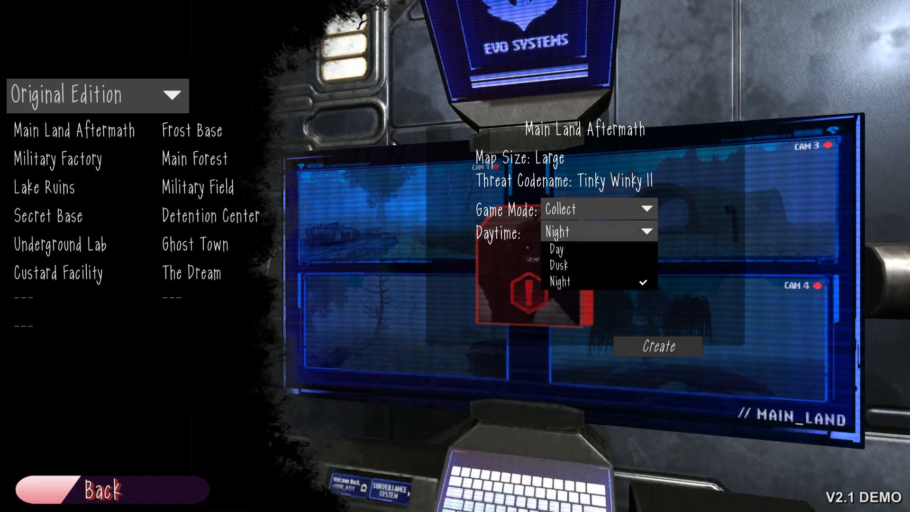
{"action": "left_click", "coordinate": [555, 249]}
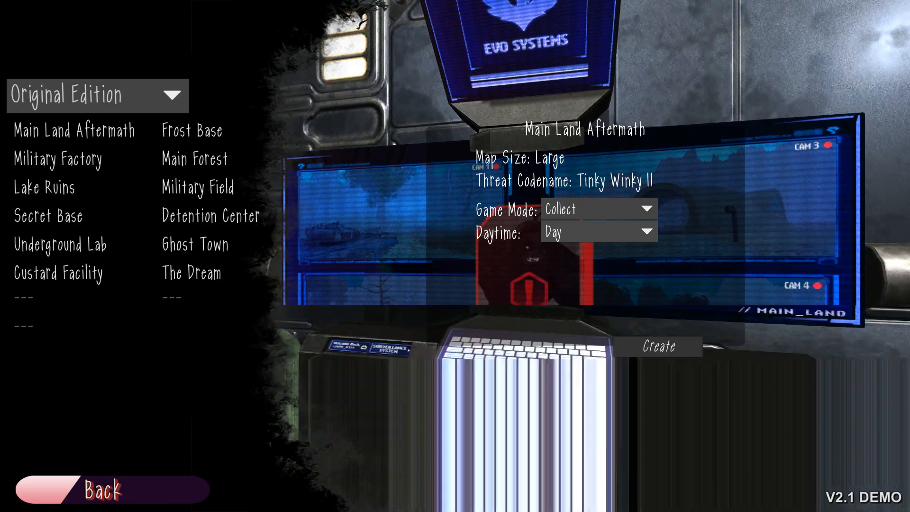
- Create the Collect match and spawn into Main Land Aftermath with 10 custards left
{"action": "left_click", "coordinate": [658, 346]}
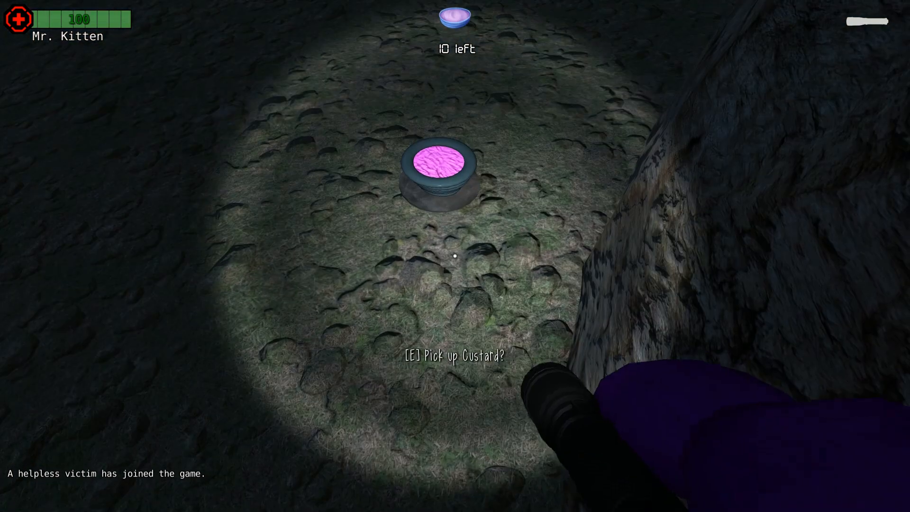
- Pick up the nearby custard with E, then gather two more
{"action": "key", "text": "e"}
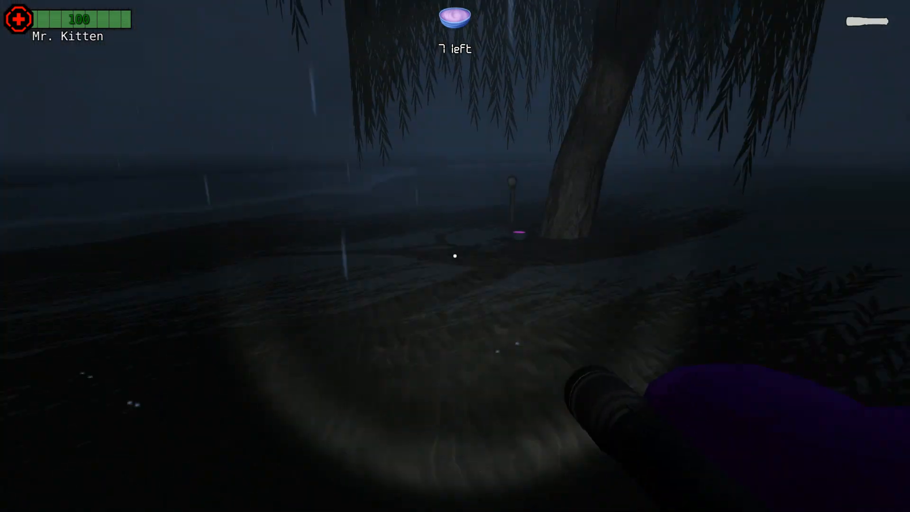
- Collect the custard under the willow tree and keep exploring the forest
{"action": "left_click", "coordinate": [455, 256]}
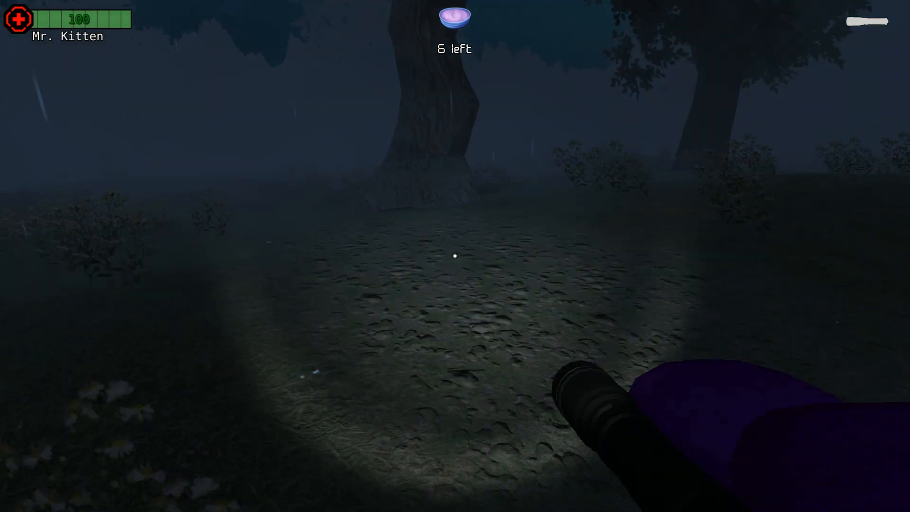
{"action": "mouse_move", "coordinate": [455, 256]}
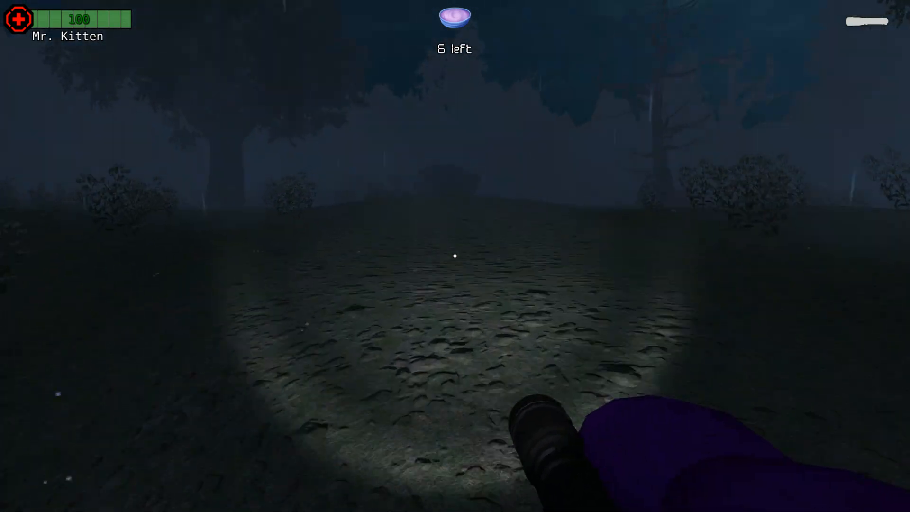
{"action": "mouse_move", "coordinate": [455, 256]}
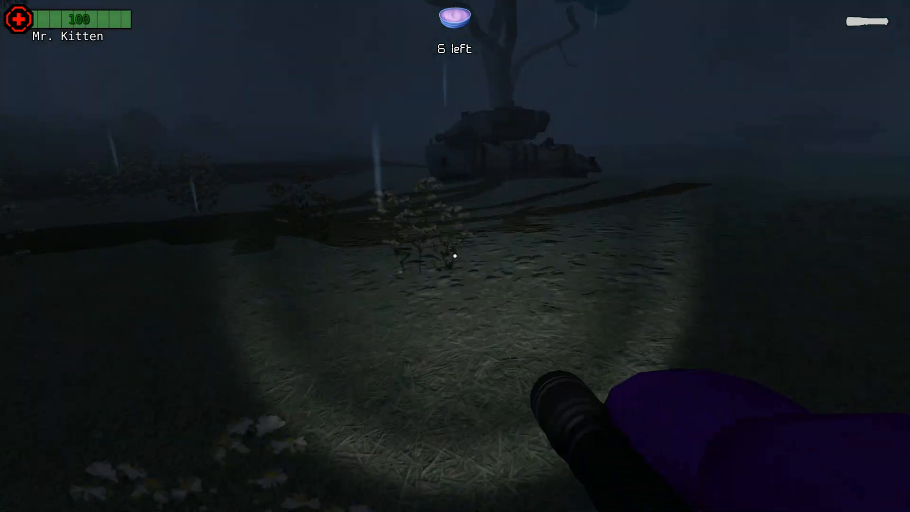
{"action": "mouse_move", "coordinate": [455, 256]}
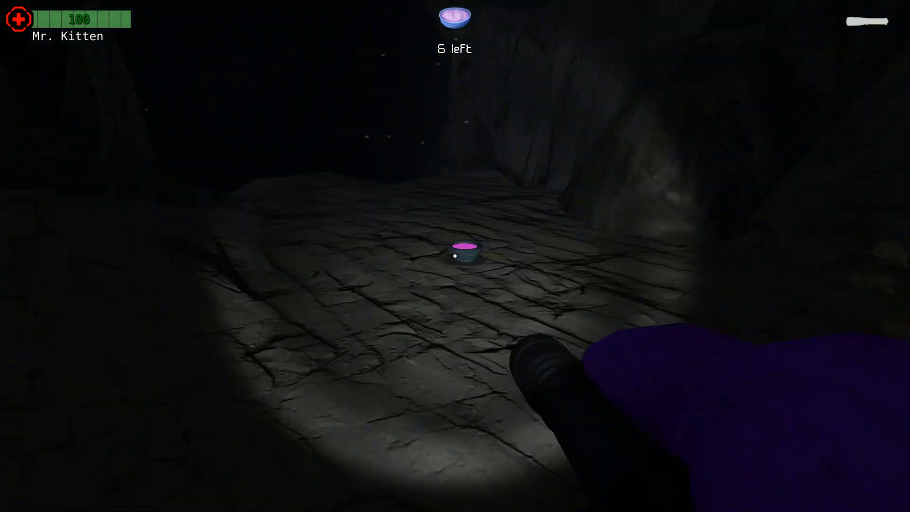
- Pick up the custard on the cave's rock floor, then head back out
{"action": "left_click", "coordinate": [454, 256]}
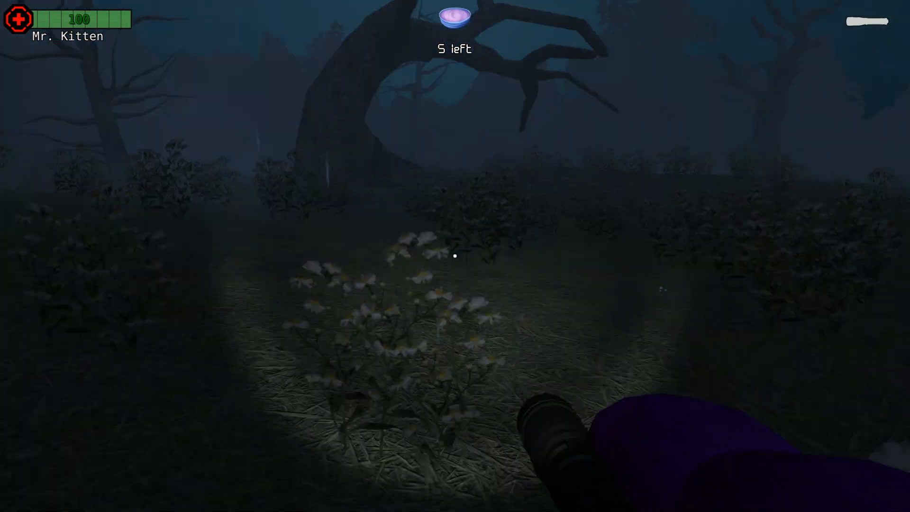
{"action": "mouse_move", "coordinate": [455, 256]}
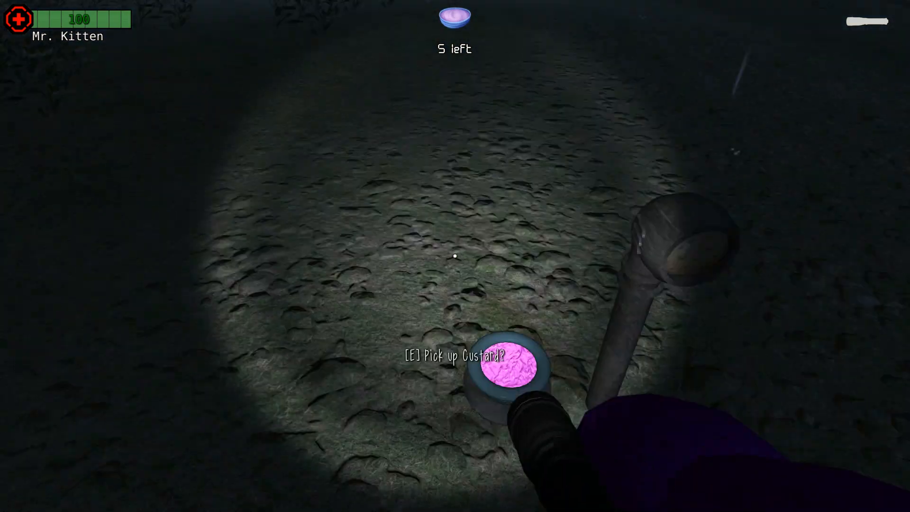
- Pick up the custard lying on the dirt, bringing the counter to 3
{"action": "key", "text": "e"}
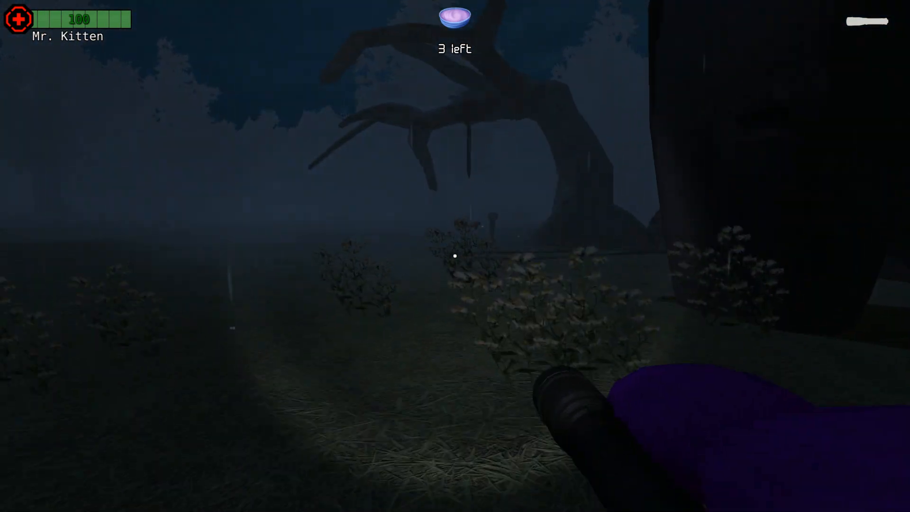
{"action": "mouse_move", "coordinate": [455, 256]}
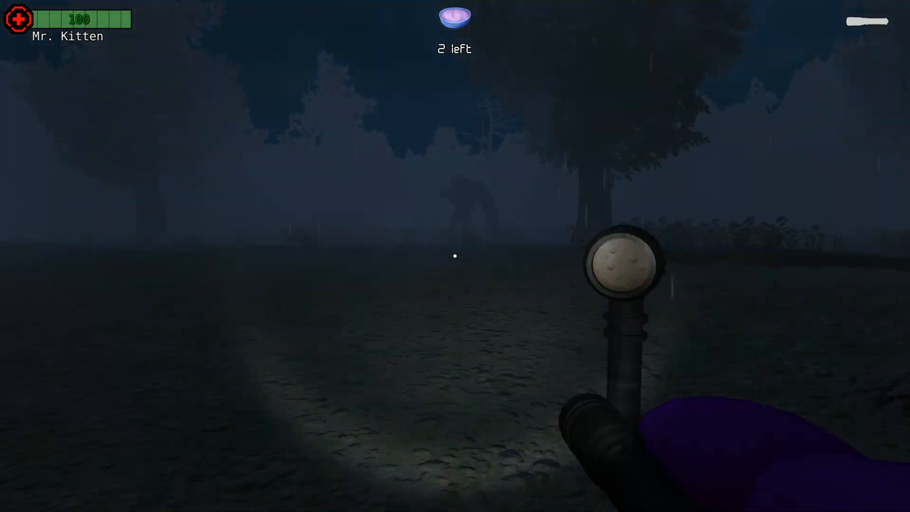
{"action": "mouse_move", "coordinate": [454, 255]}
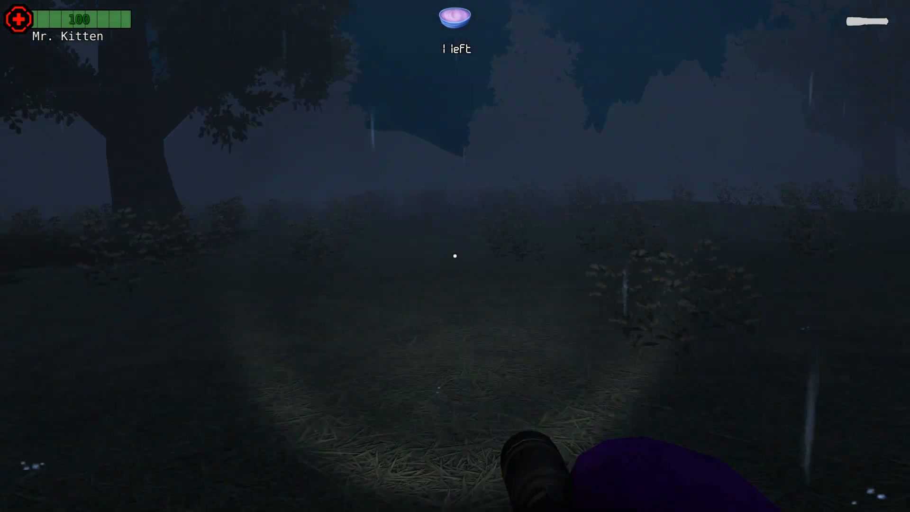
{"action": "mouse_move", "coordinate": [454, 256]}
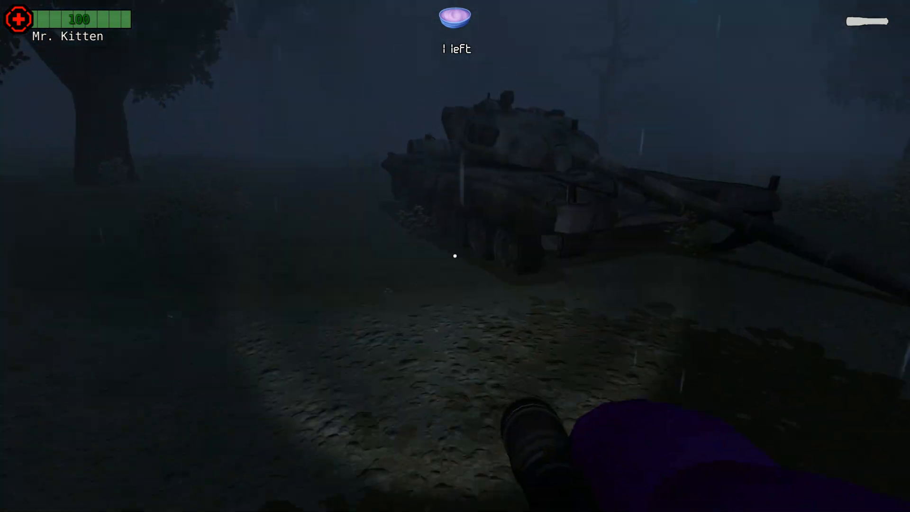
{"action": "mouse_move", "coordinate": [455, 256]}
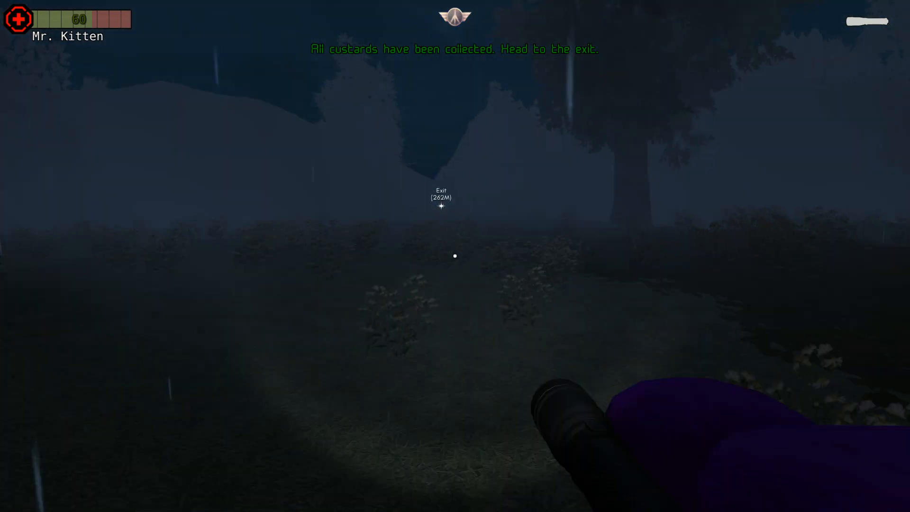
- Walk along the Exit marker to the exit point beside the tuxedoed figure
{"action": "key", "text": "w"}
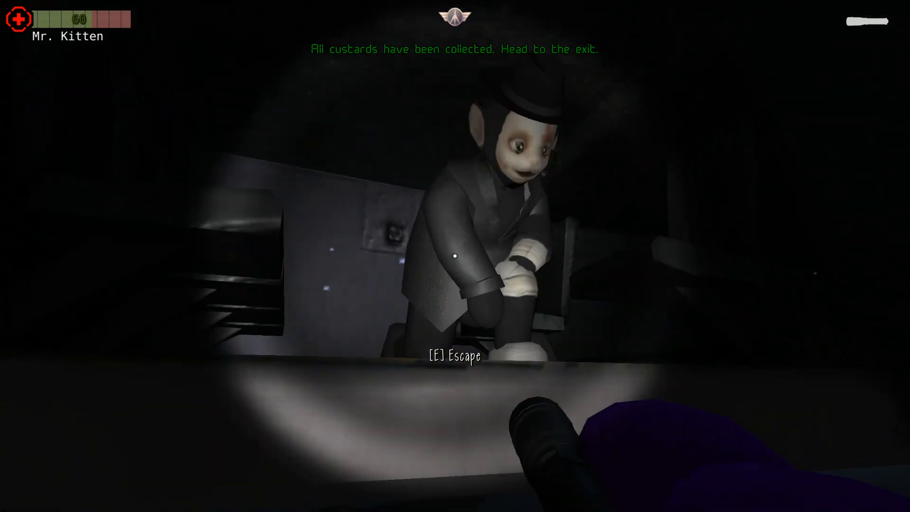
- Escape at the exit to end the round and return to map selection
{"action": "key", "text": "e"}
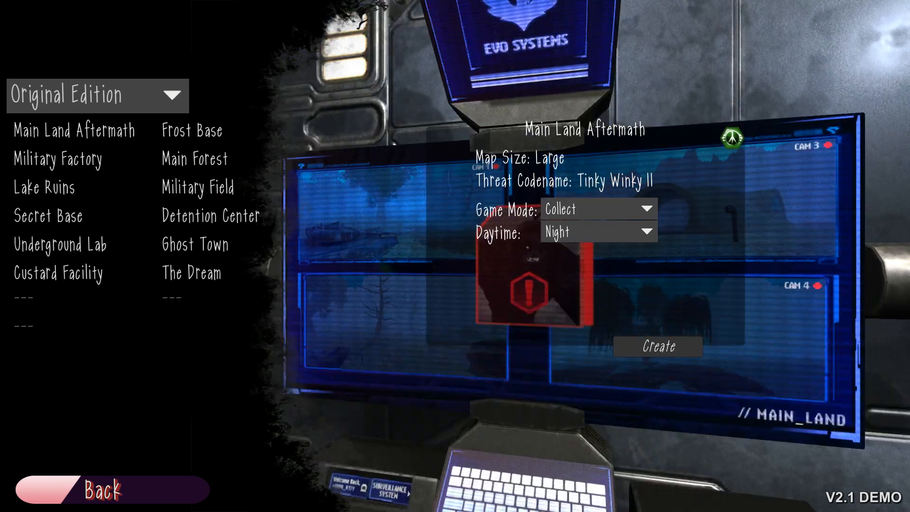
- Select Main Land Aftermath and switch its Daytime from Night to Day
{"action": "left_click", "coordinate": [97, 96]}
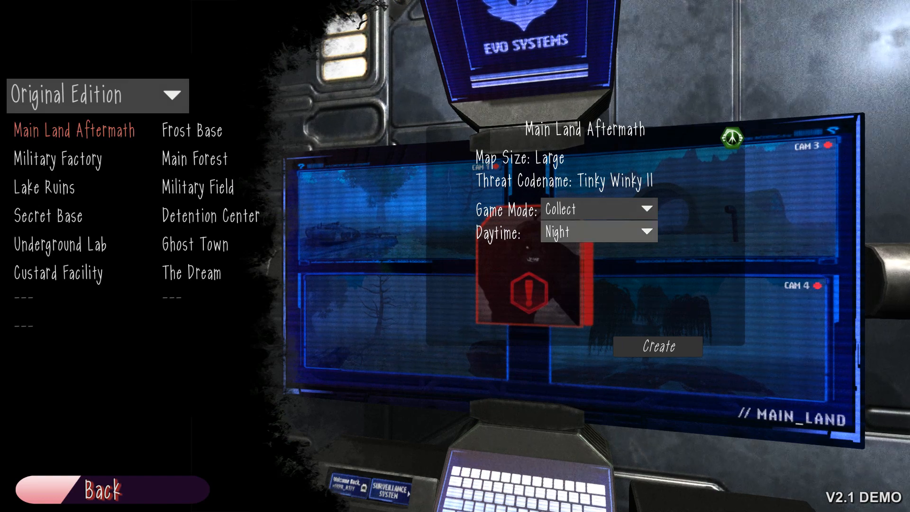
{"action": "left_click", "coordinate": [598, 232]}
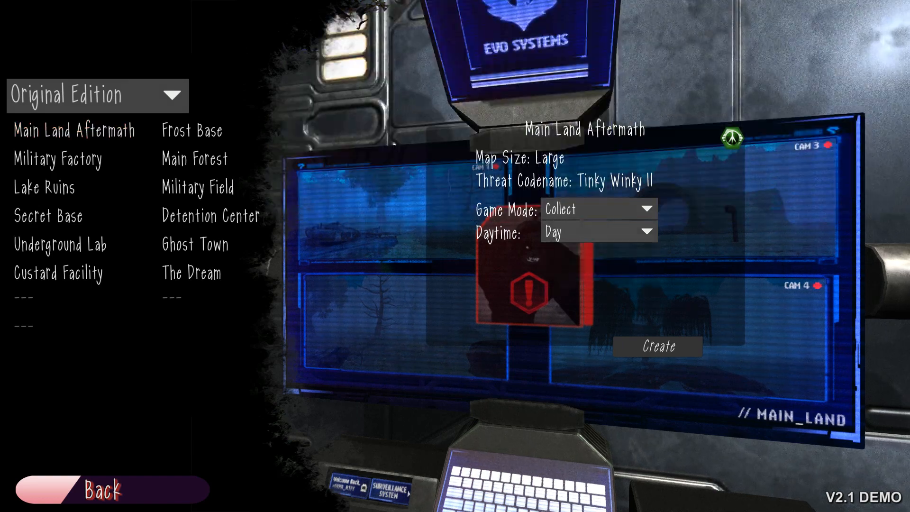